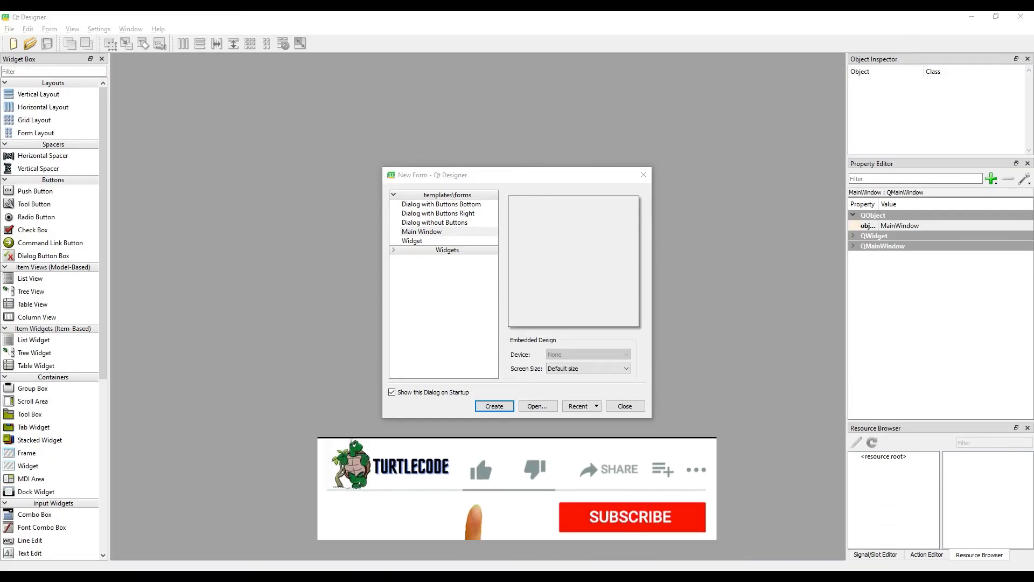
Create a new blank Main Window form from the New Form dialog.
left_click(480, 470)
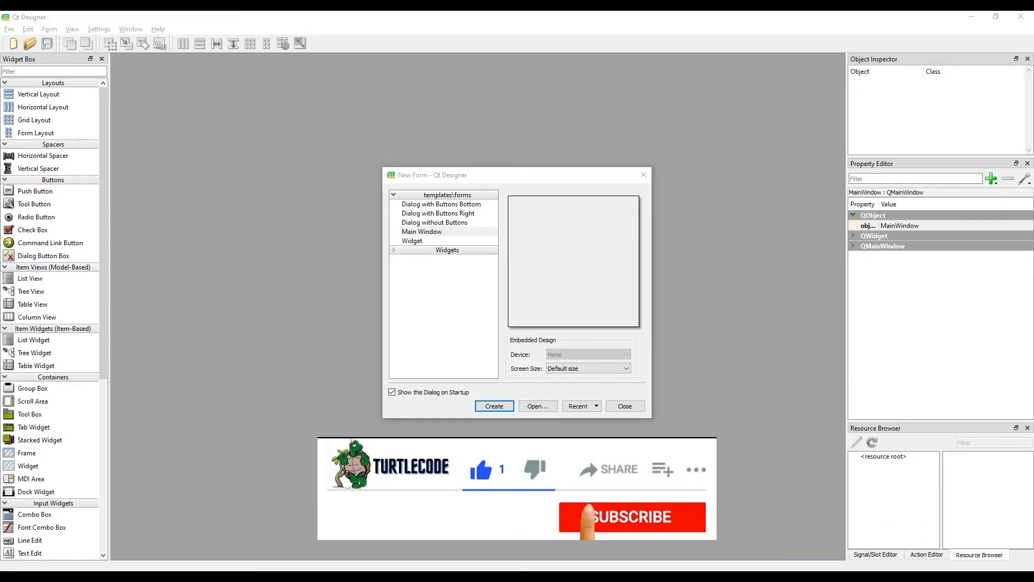
left_click(631, 516)
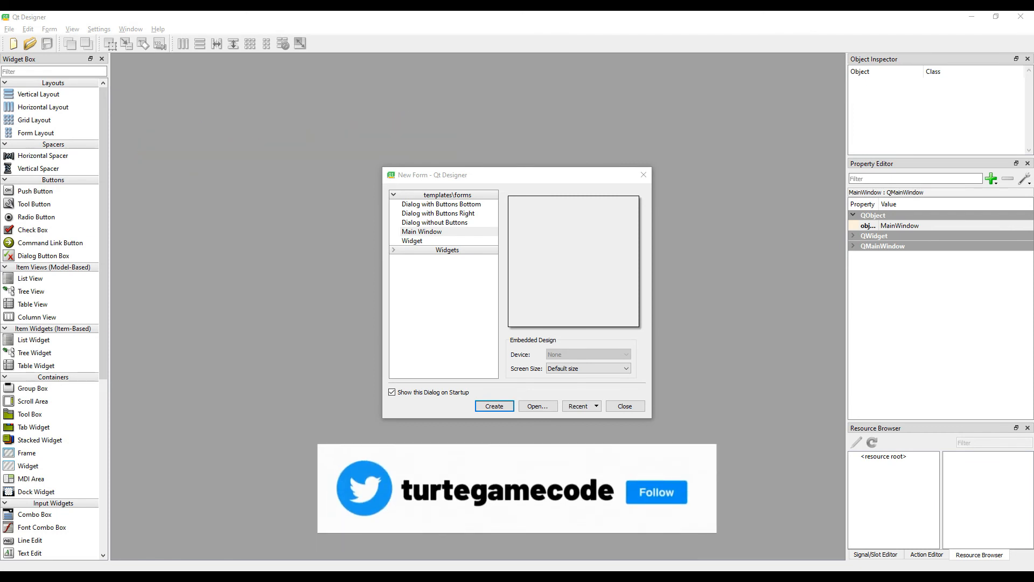
left_click(421, 231)
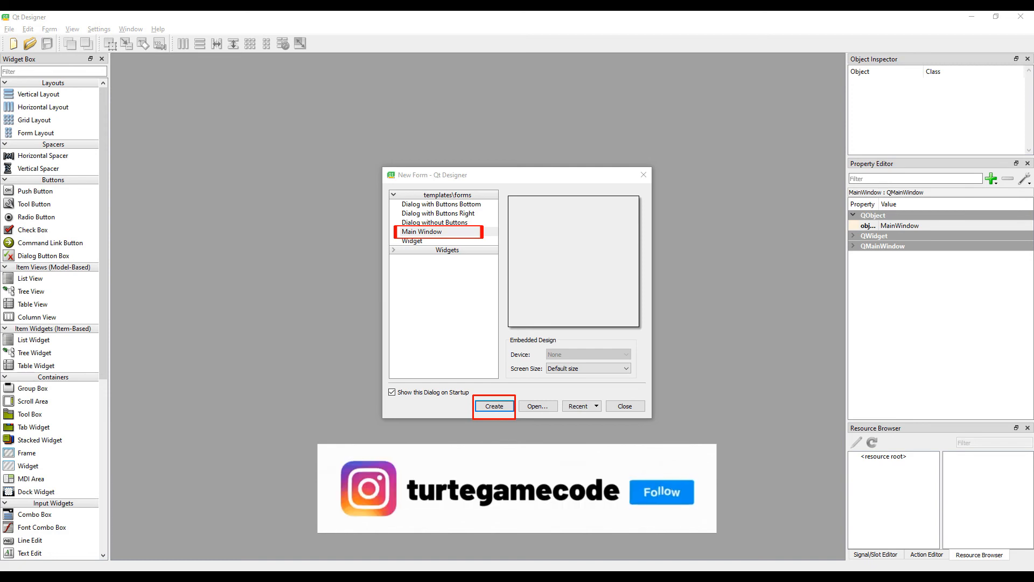
left_click(421, 232)
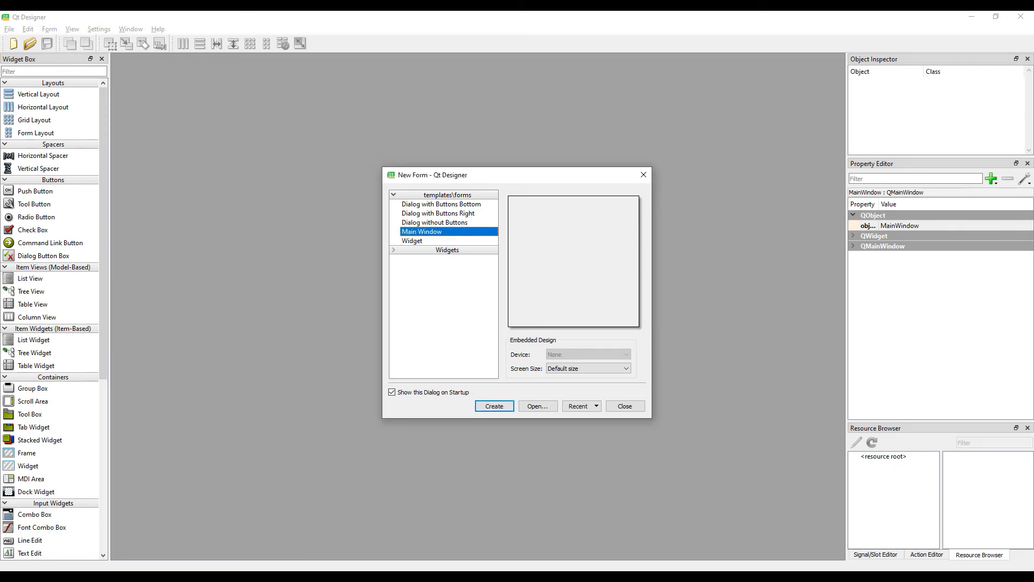
left_click(493, 406)
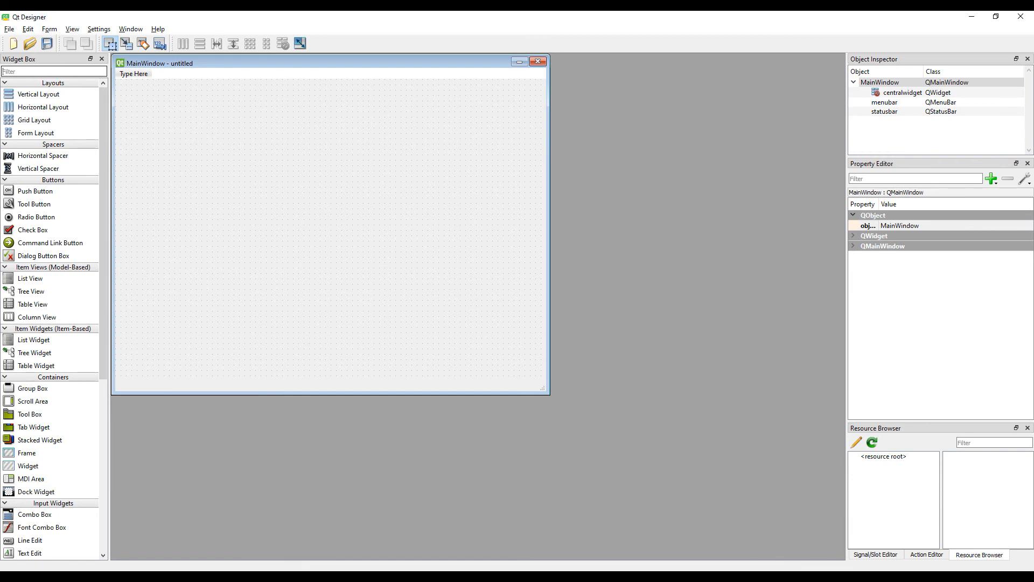
Add two labels to the form and set their texts to Number1 and Number2.
type("QLa")
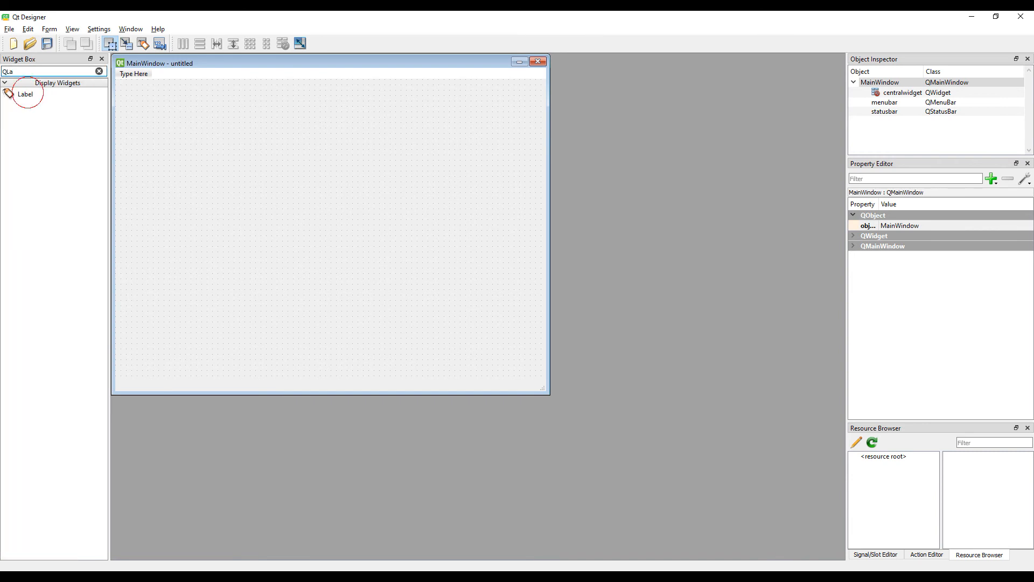
left_click_drag(25, 94, 183, 131)
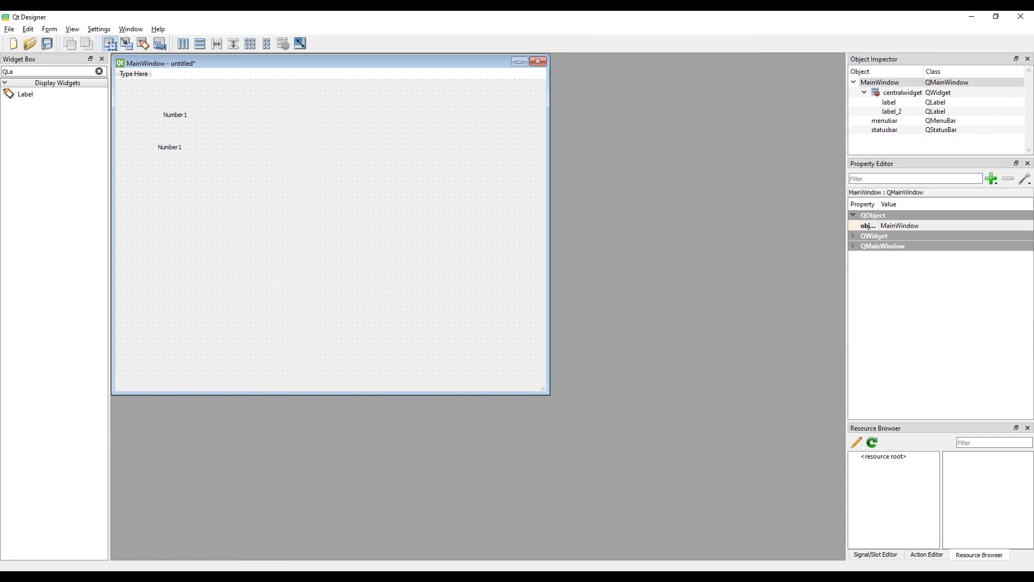
double_click(170, 146)
type("2")
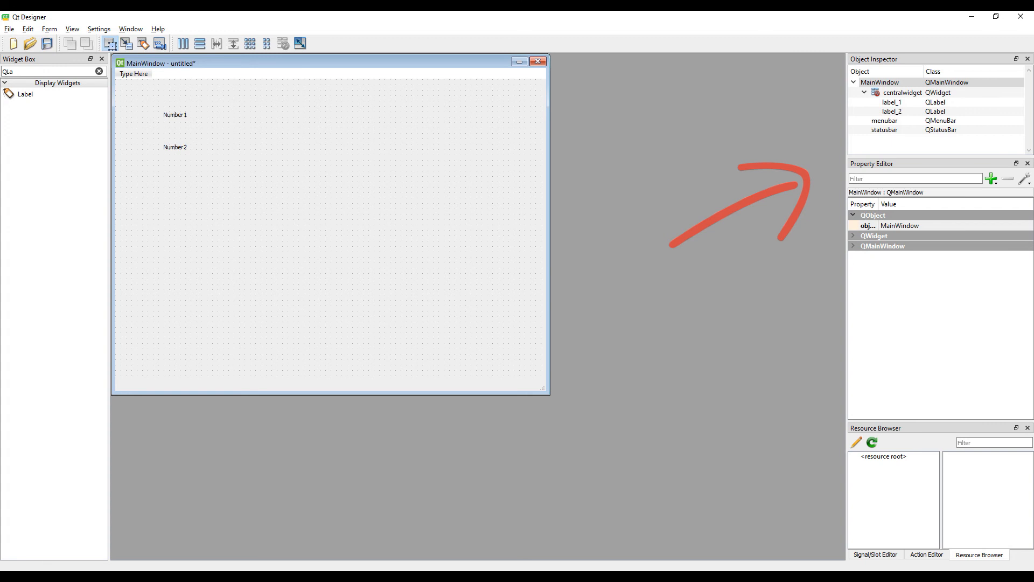
Add a Line Edit input field beside each of the Number1 and Number2 labels.
type("QLin")
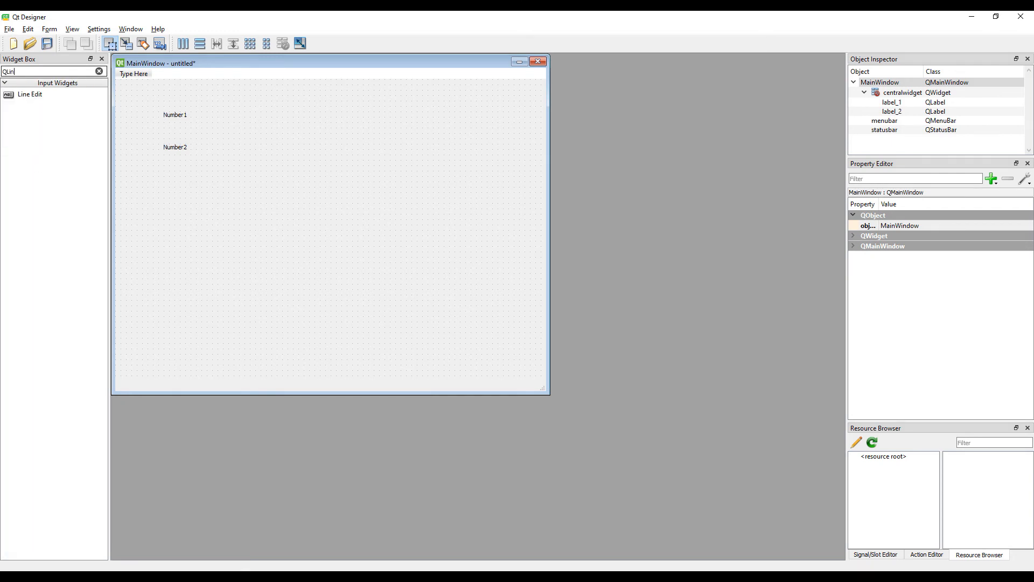
left_click(30, 95)
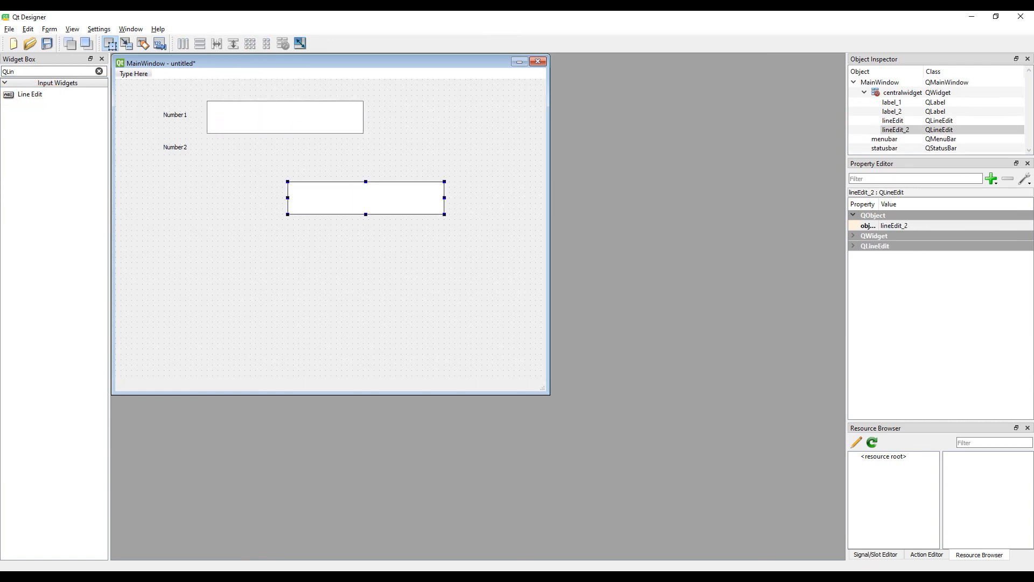
left_click_drag(365, 199, 284, 147)
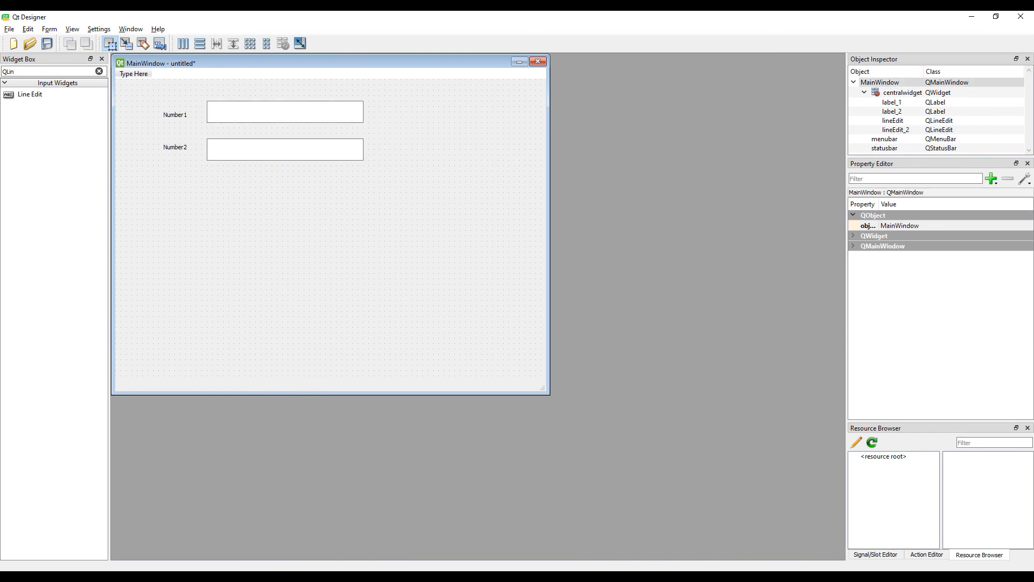
Preview the form with the two labelled inputs, then close the preview.
left_click(49, 28)
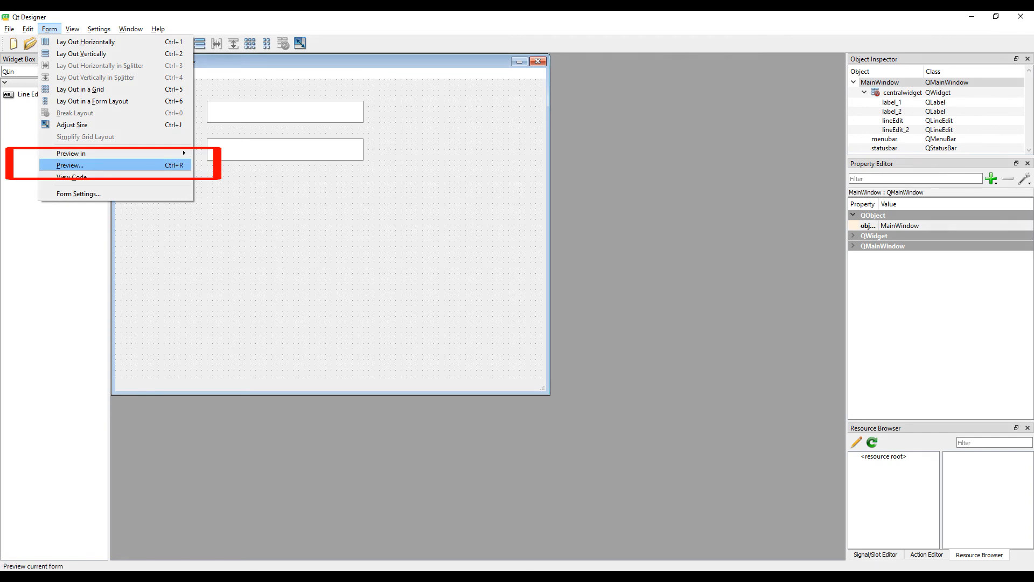
left_click(68, 165)
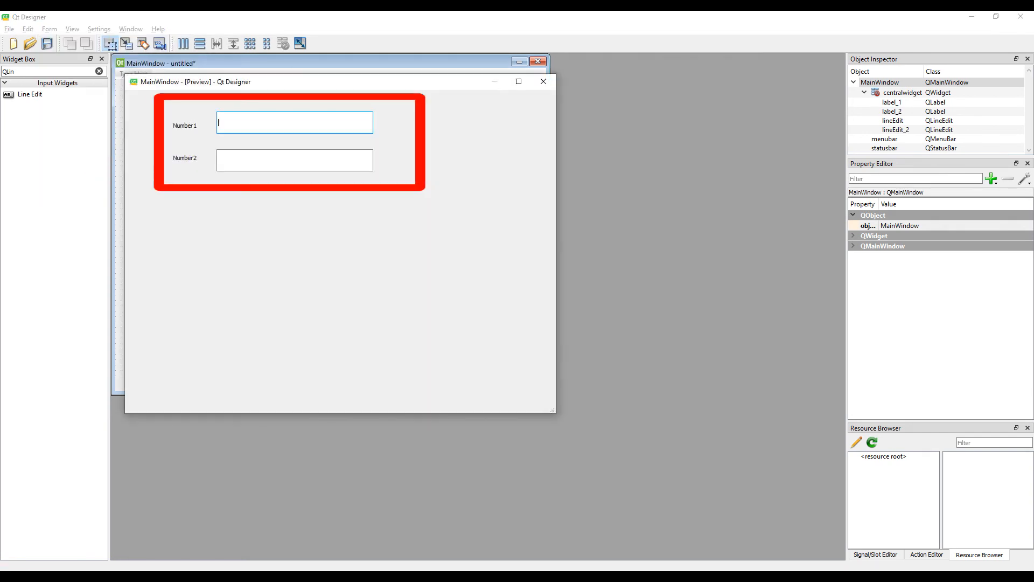
left_click(544, 81)
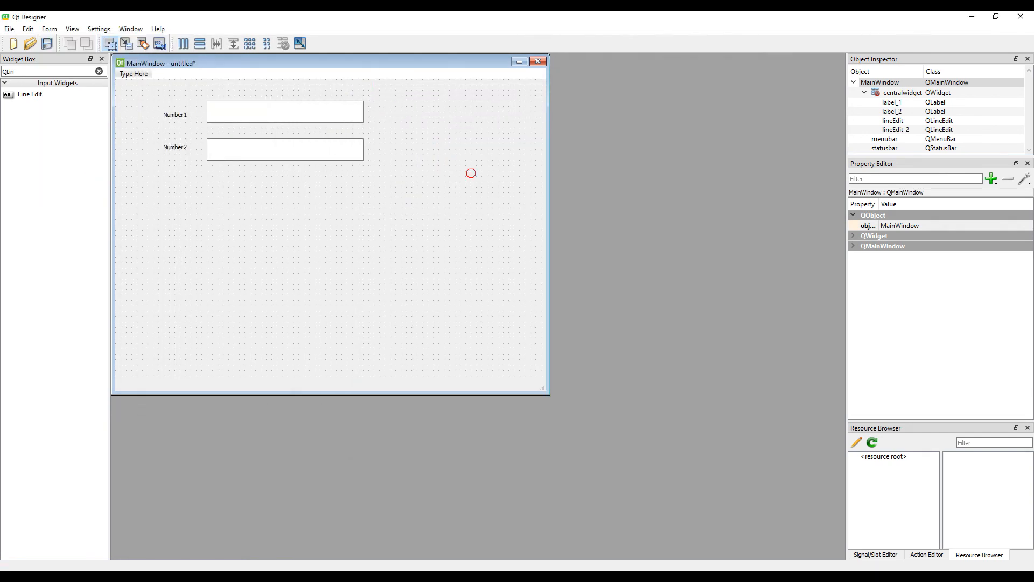
Add Addition, Subtraction, Division and Multiplication push buttons with matching object names.
type("QPush")
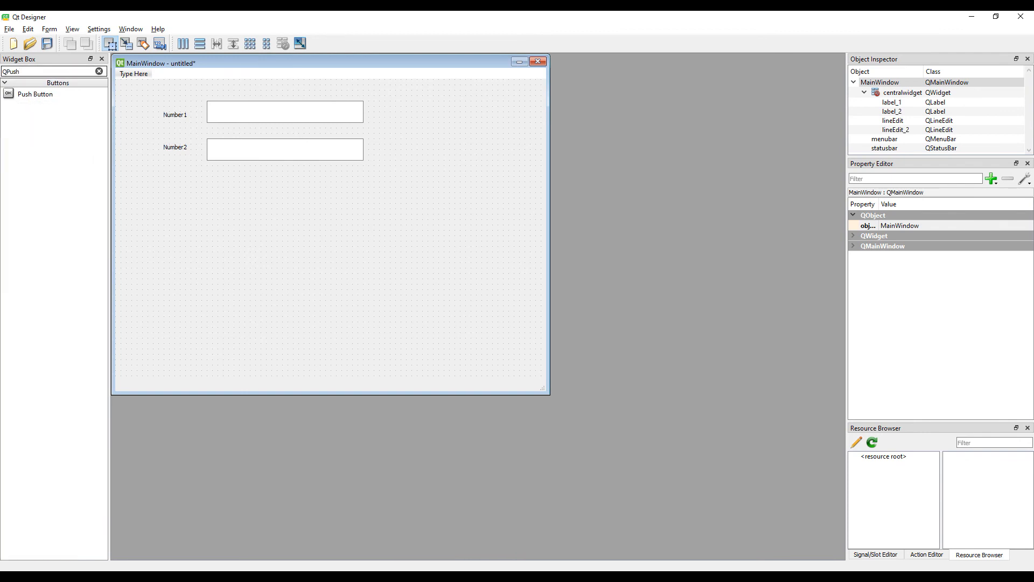
left_click_drag(35, 93, 201, 201)
type("Addition")
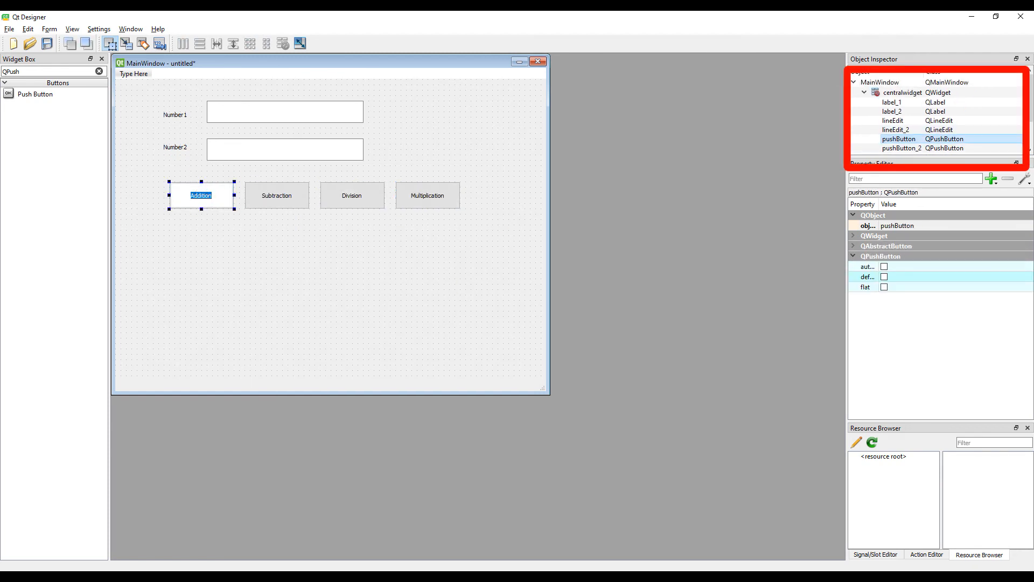
left_click(277, 195)
type("Division")
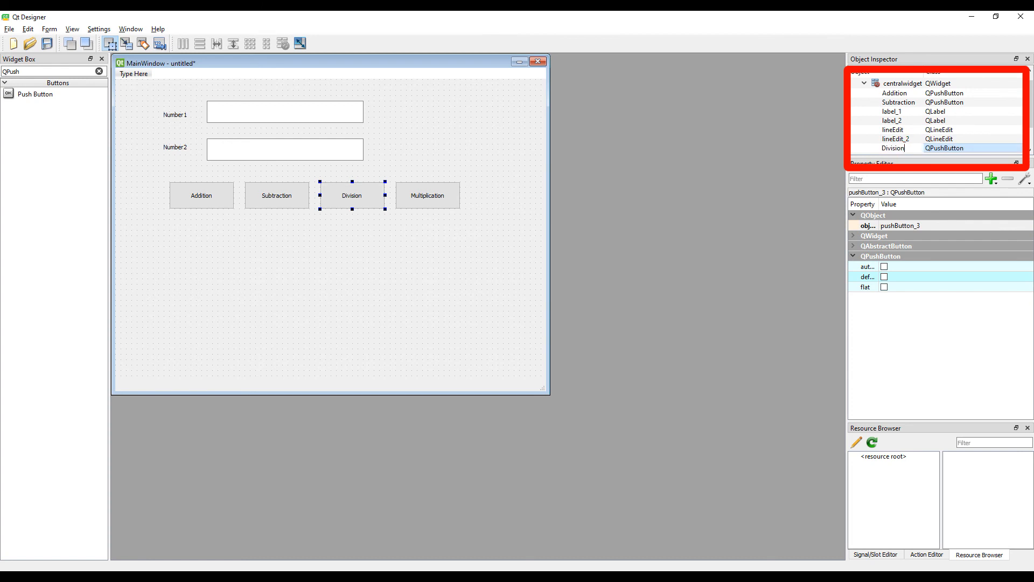
left_click(428, 195)
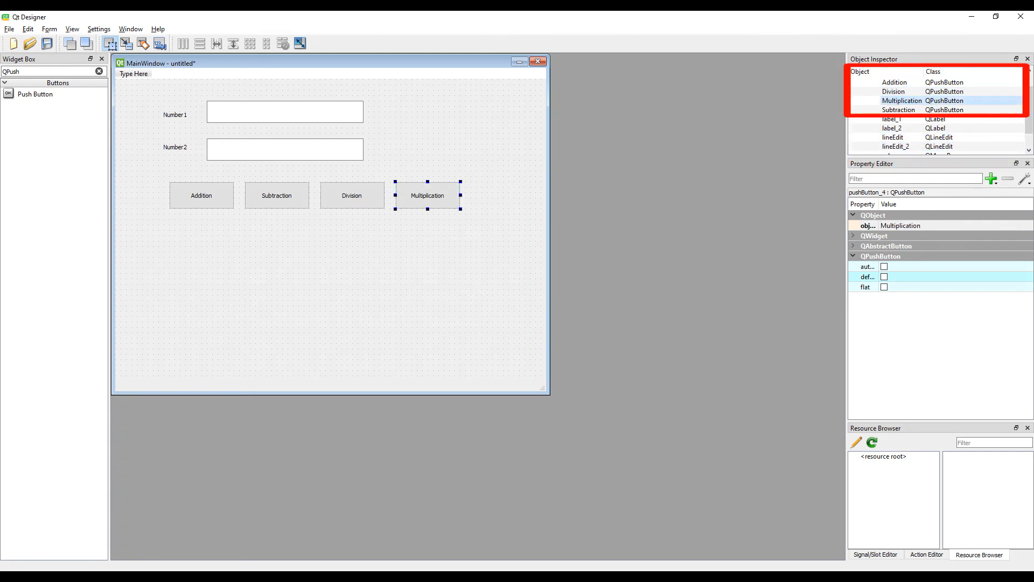
Rename the first input field's object to txt_number1.
left_click(284, 111)
type("txt_number1")
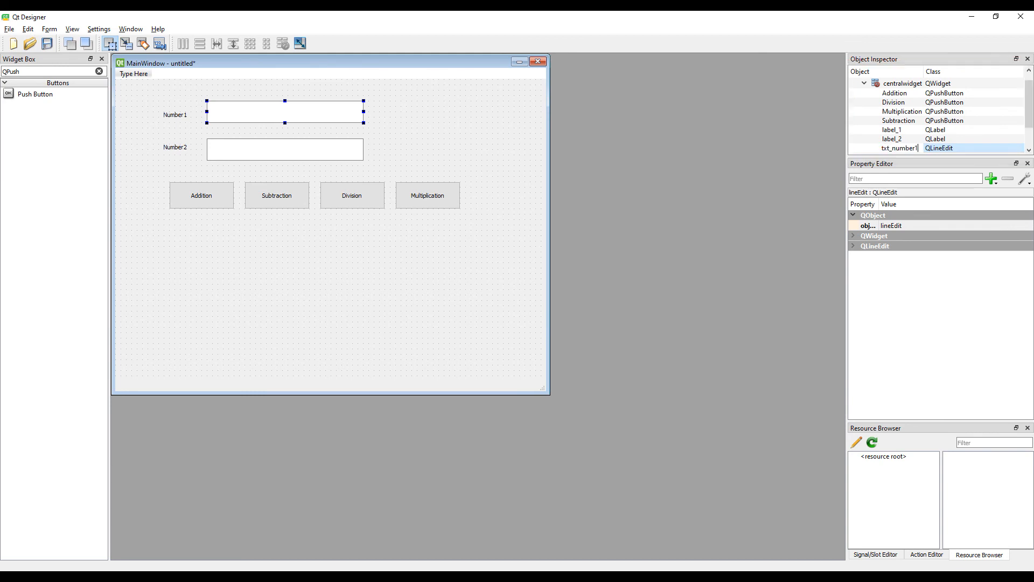
left_click(284, 148)
type("QLa")
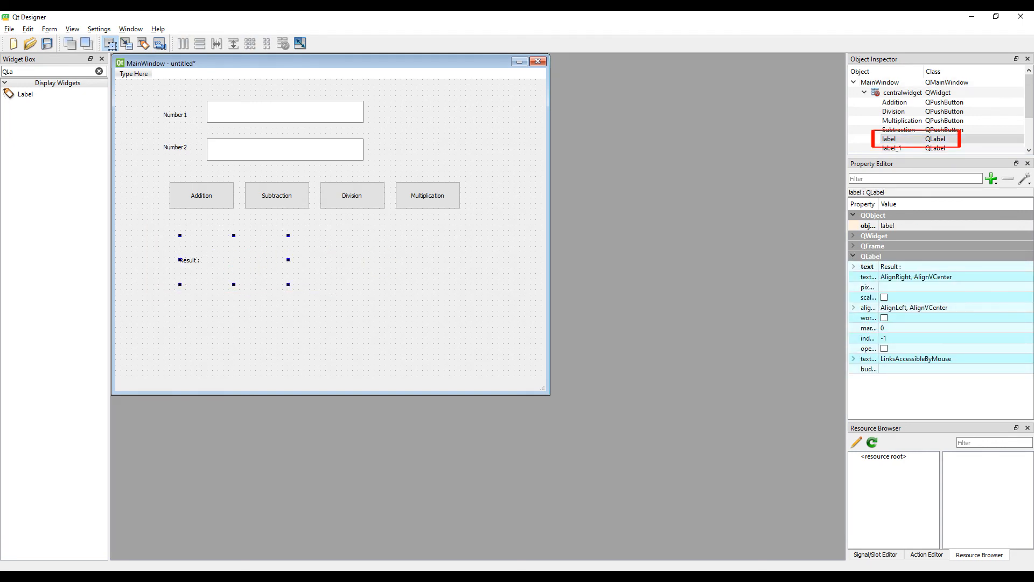
Name the 'Result :' label lbl_result and preview the completed calculator form.
type("lbl_result")
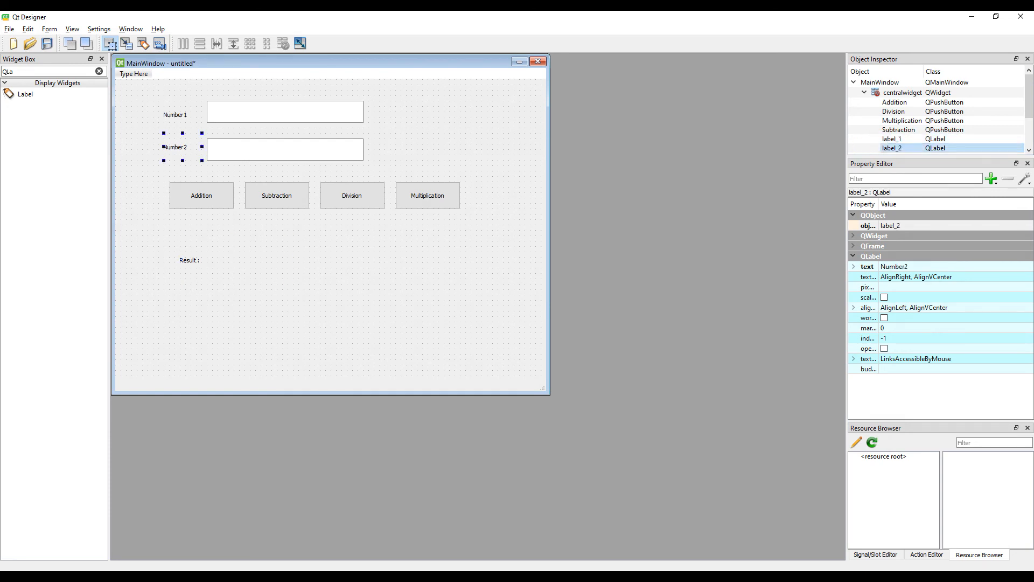
left_click(48, 28)
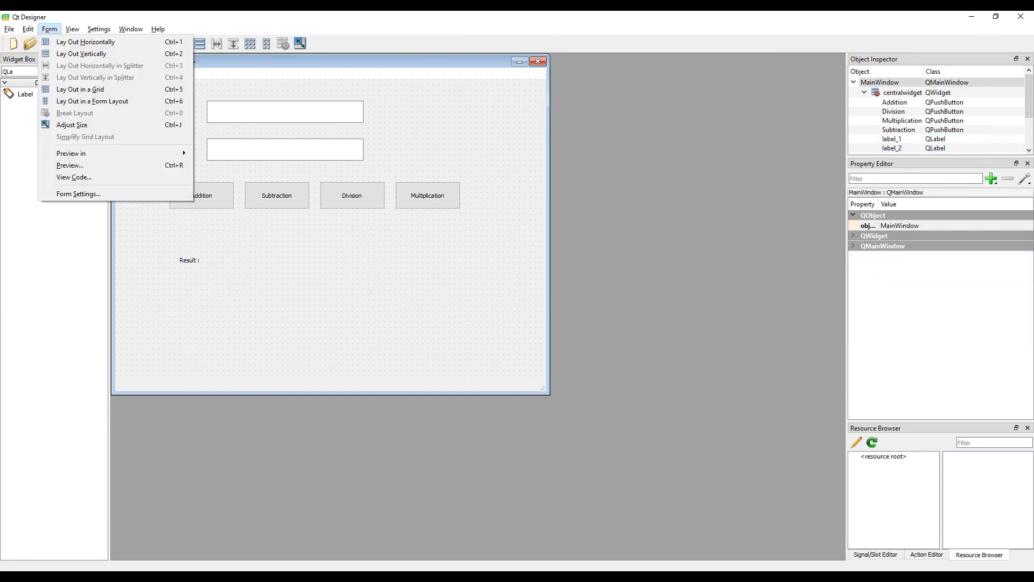
left_click(69, 166)
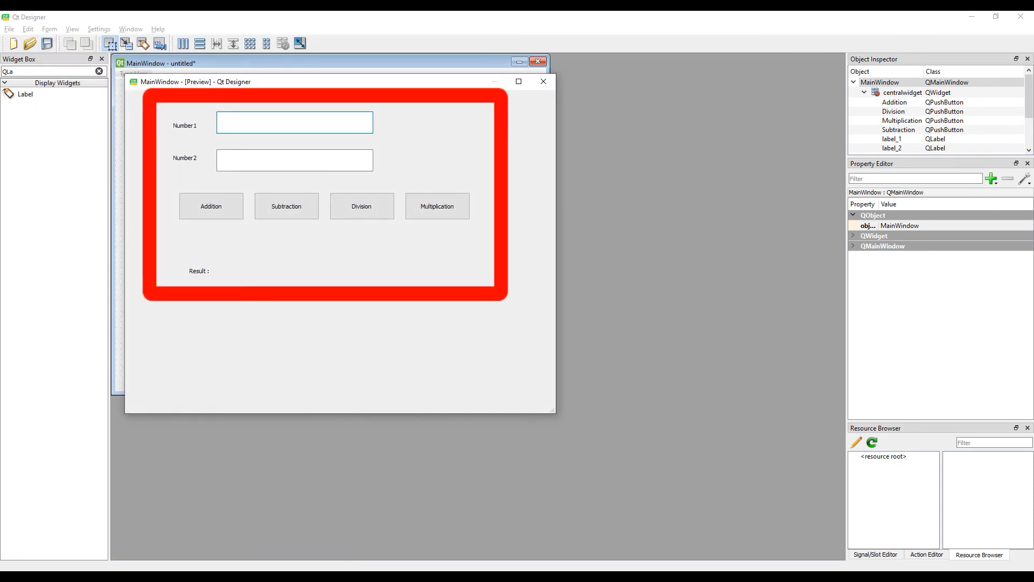
left_click(10, 28)
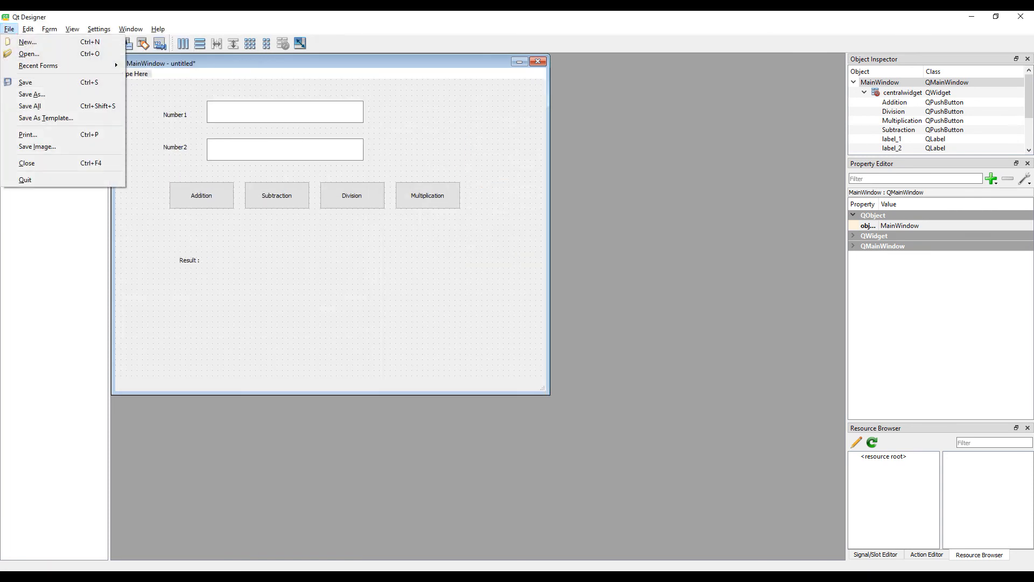
Save the form as lesson5.ui in the Pyqt5 project folder.
left_click(31, 94)
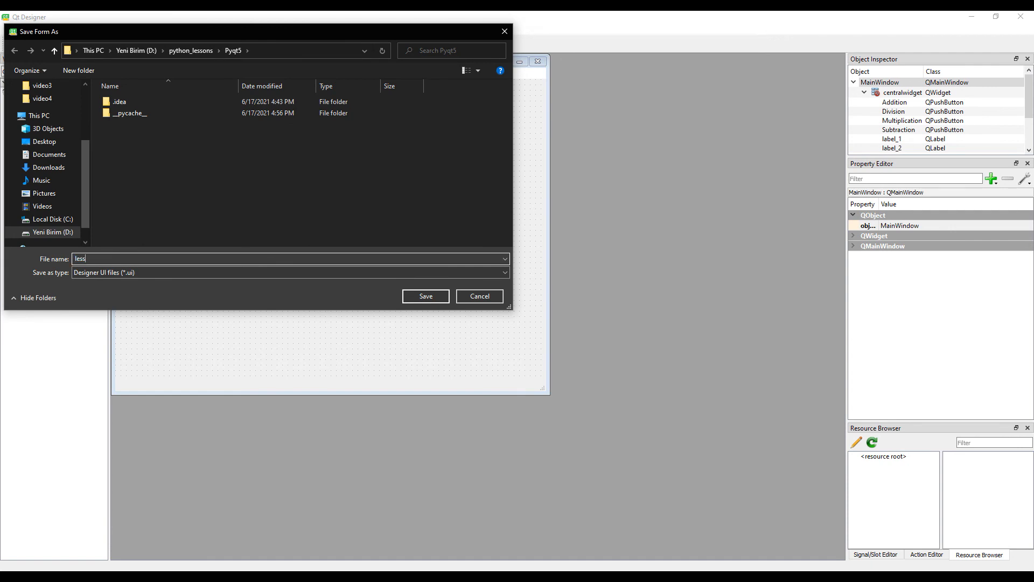
left_click(425, 295)
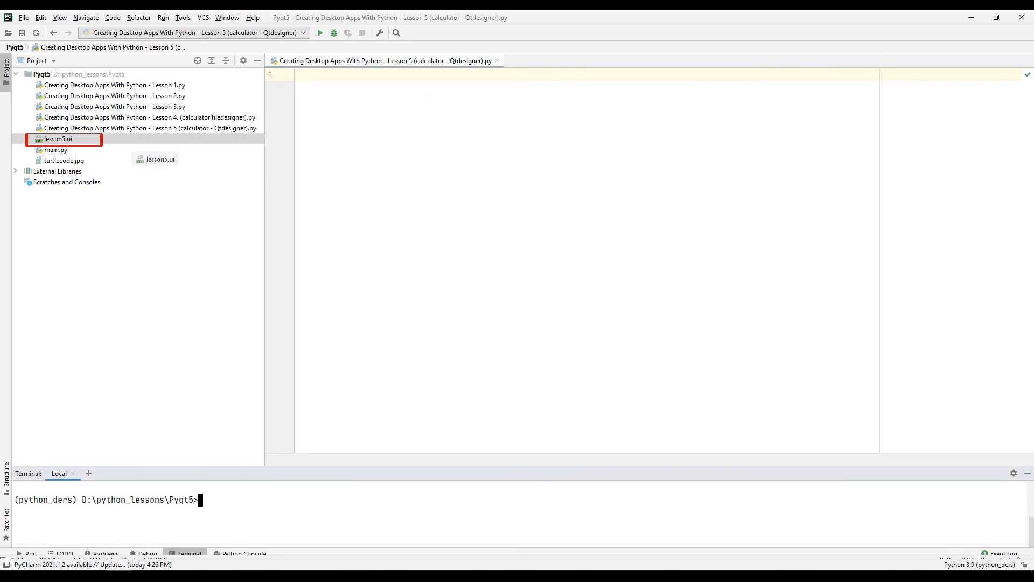
Run pyuic5 lesson5.ui -o lesson5.py in the terminal and open the generated lesson5.py.
double_click(56, 139)
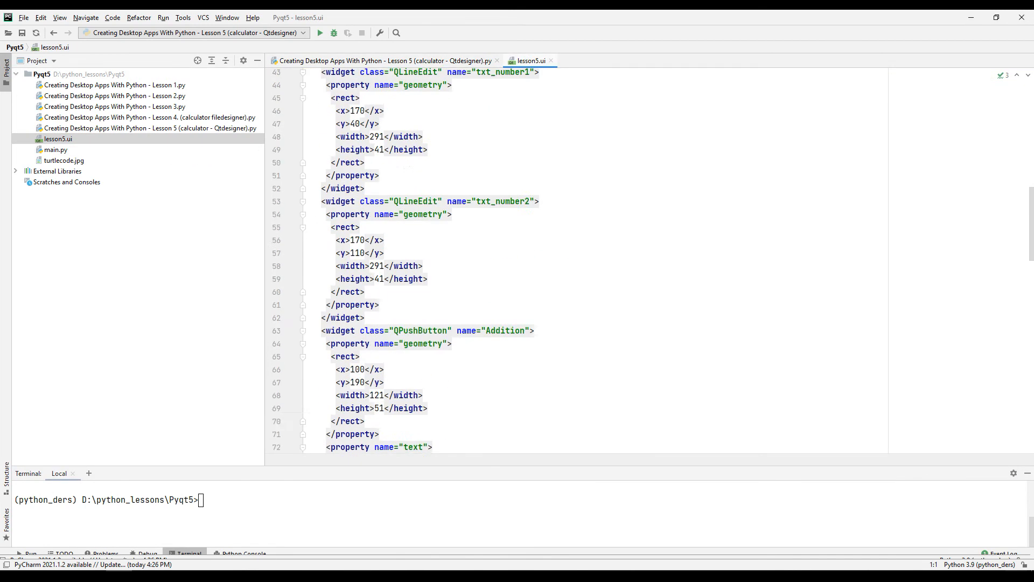
scroll("down", 3)
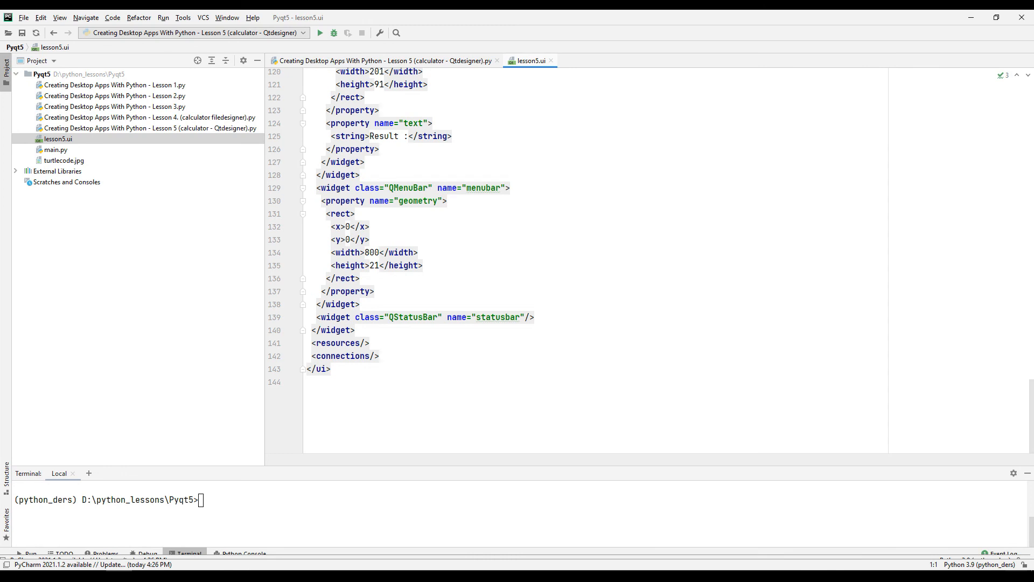
type("pyuic5 lesson5.ui -o lesson5.py")
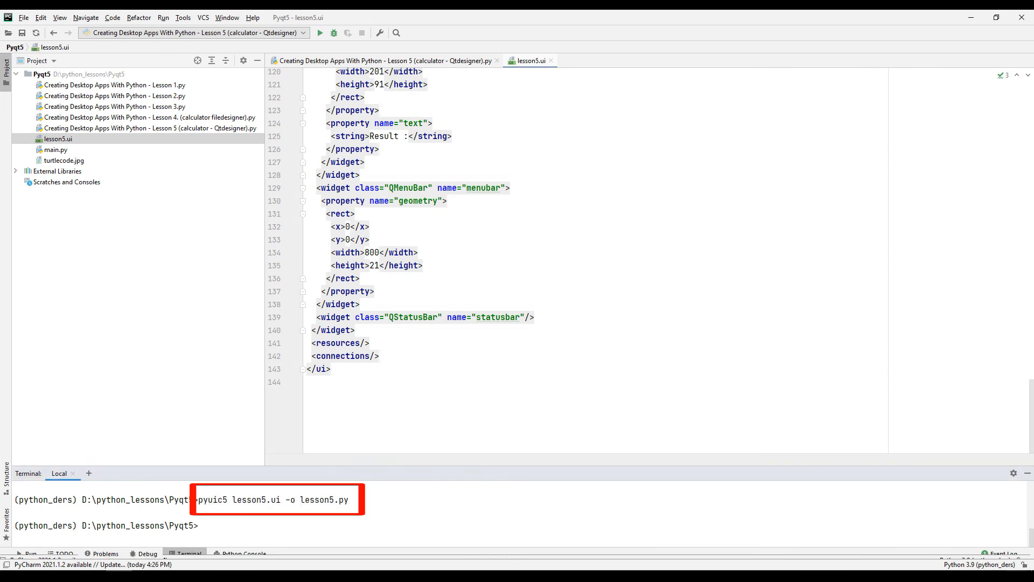
key("enter")
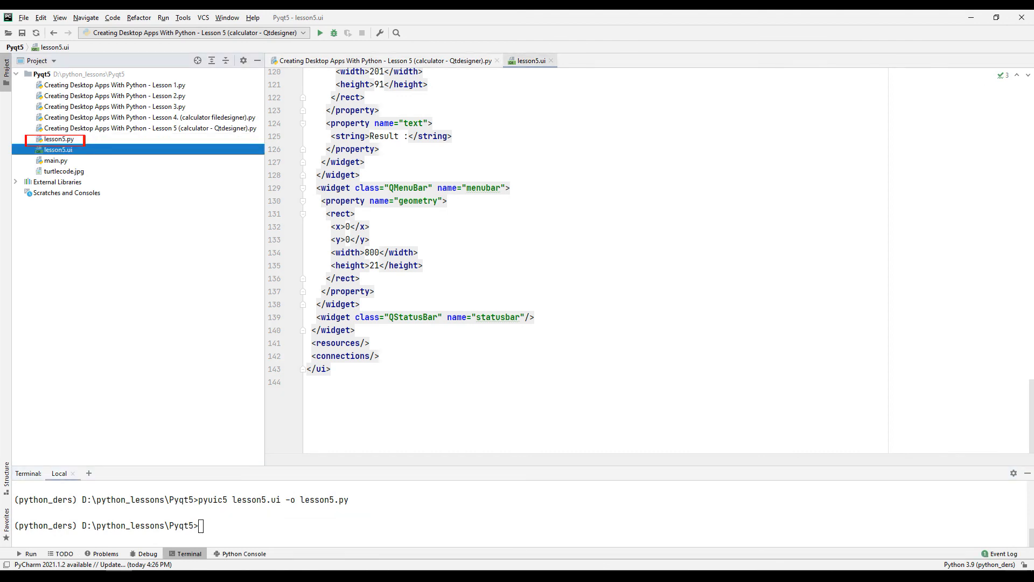
left_click(498, 60)
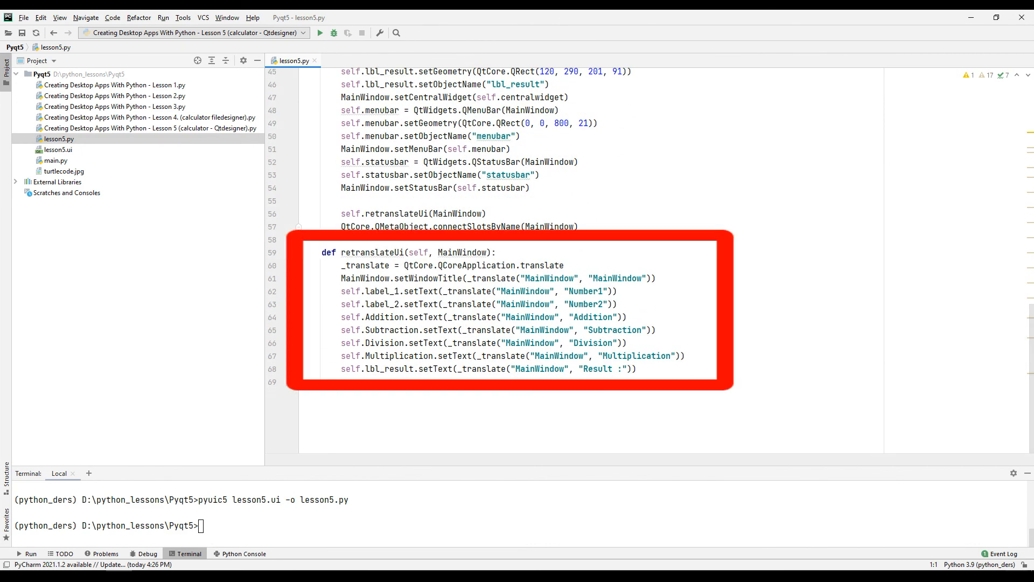
Write the imports for PyQt5 QtWidgets, sys and Ui_MainWindow from lesson5.
type("from_PyQt5 import QtWidgets")
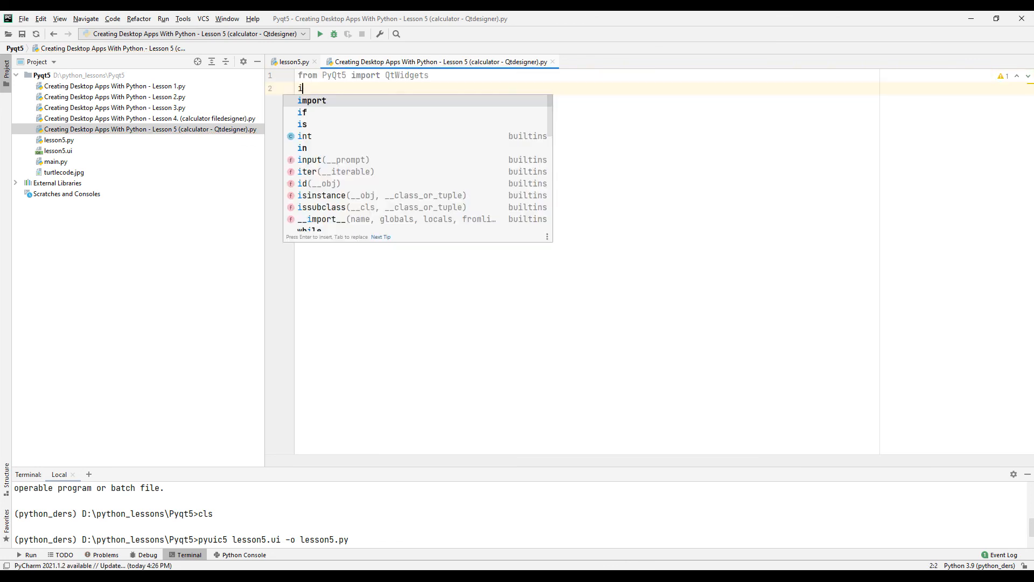
type("mport sys")
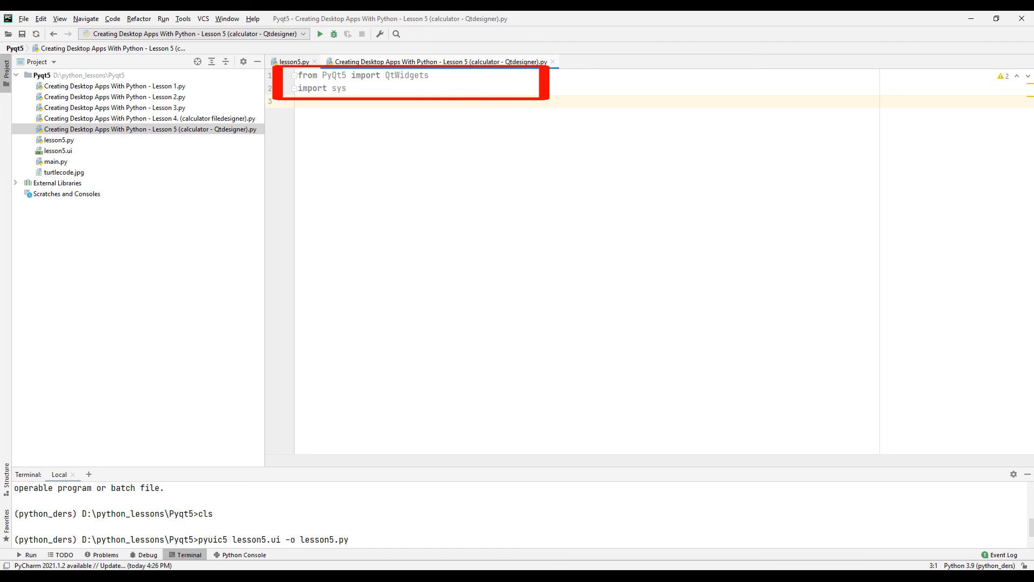
type("from lesson5")
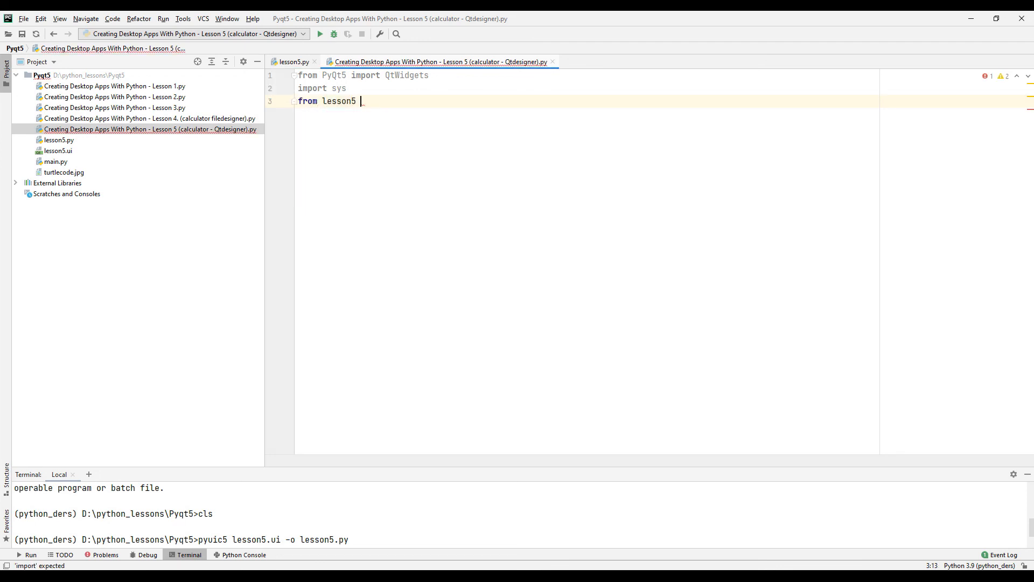
type("import Ui_MainWindow")
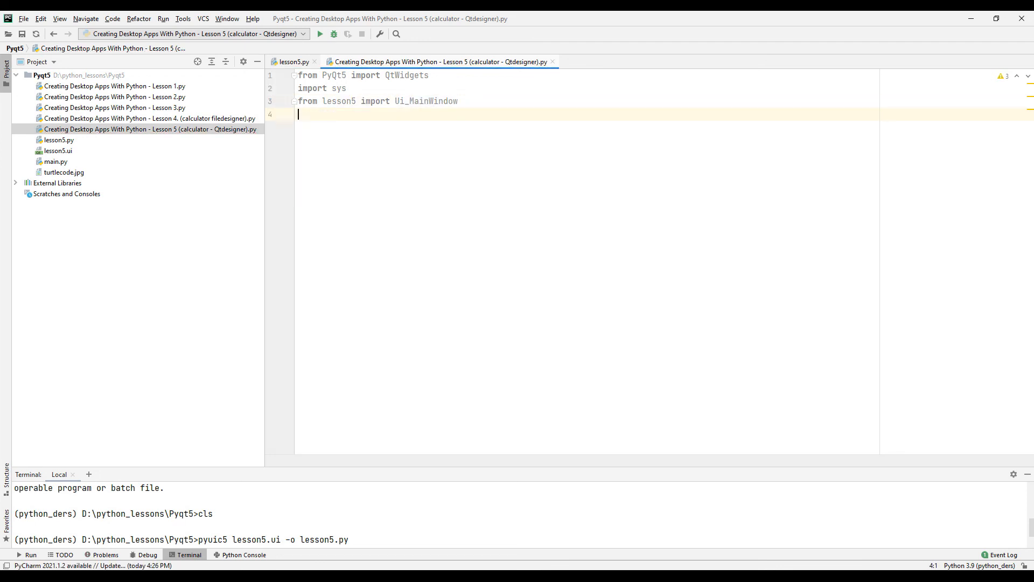
key("enter")
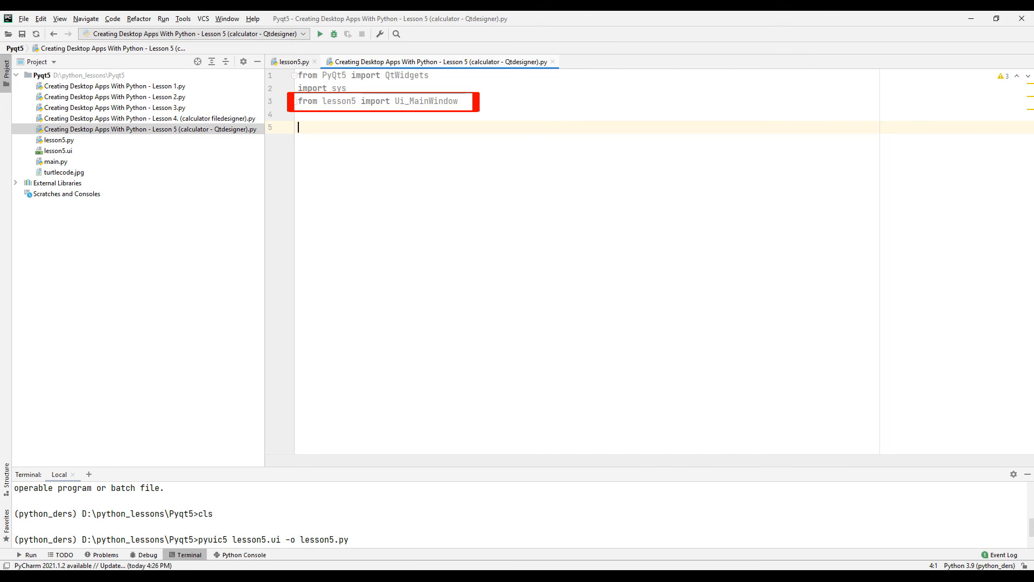
Define the my_app QMainWindow class calling setupUi and an app() launcher invoked at the end.
type("class my_app (QtWidgets.QMainWindow):")
left_click(587, 165)
type("self.ui = Ui_MainWindow(")
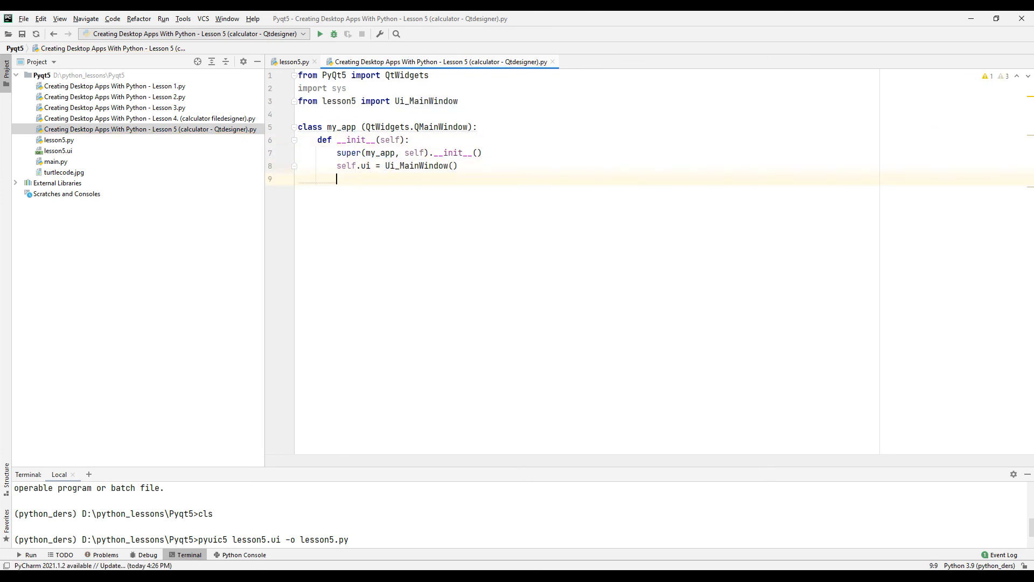
type("self.ui.setupUi(self)")
type("app =")
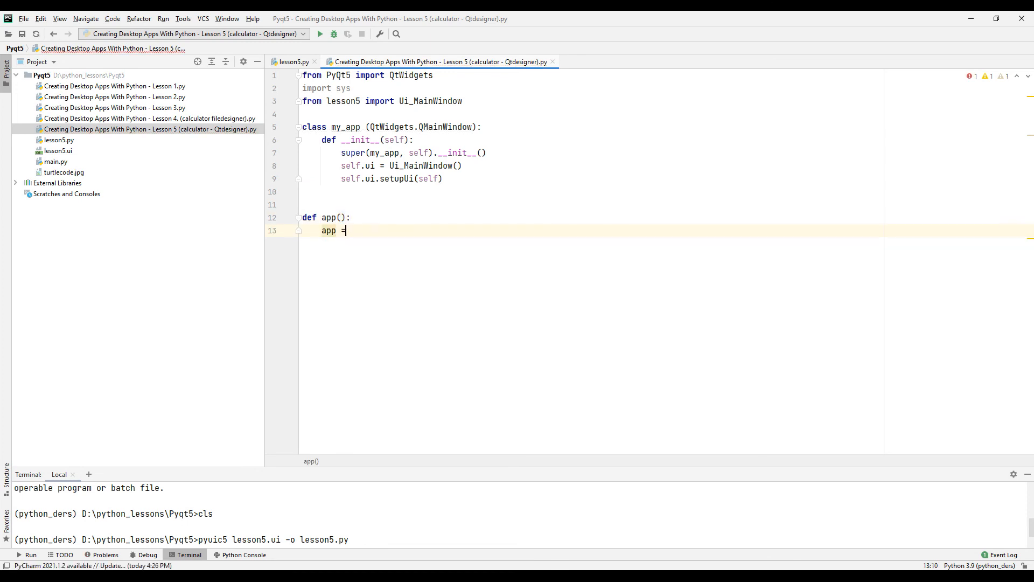
type("QtWidgets.QApplication(sys.argv)")
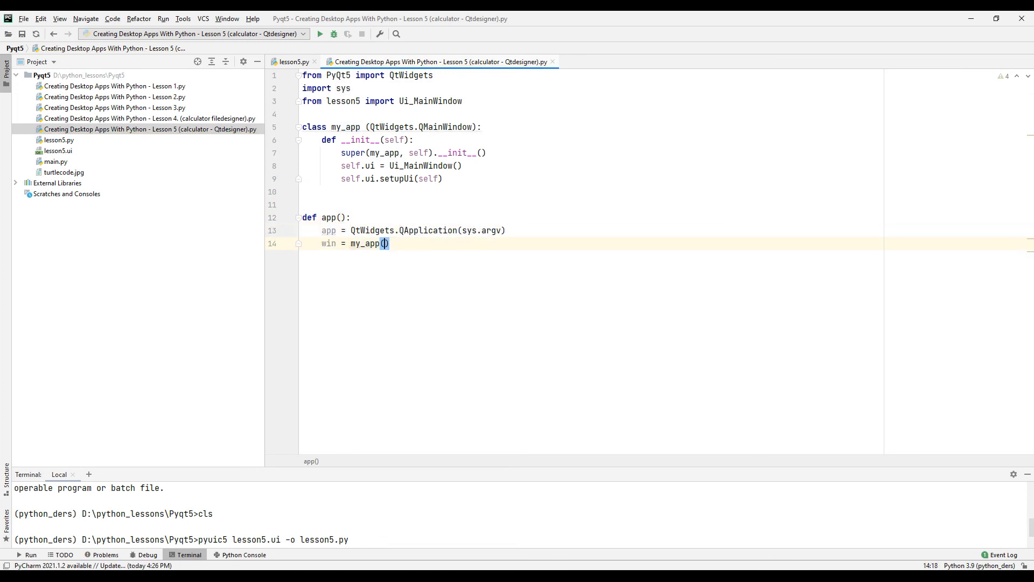
type("win.show()")
type("sys.exit(app.exec_(")
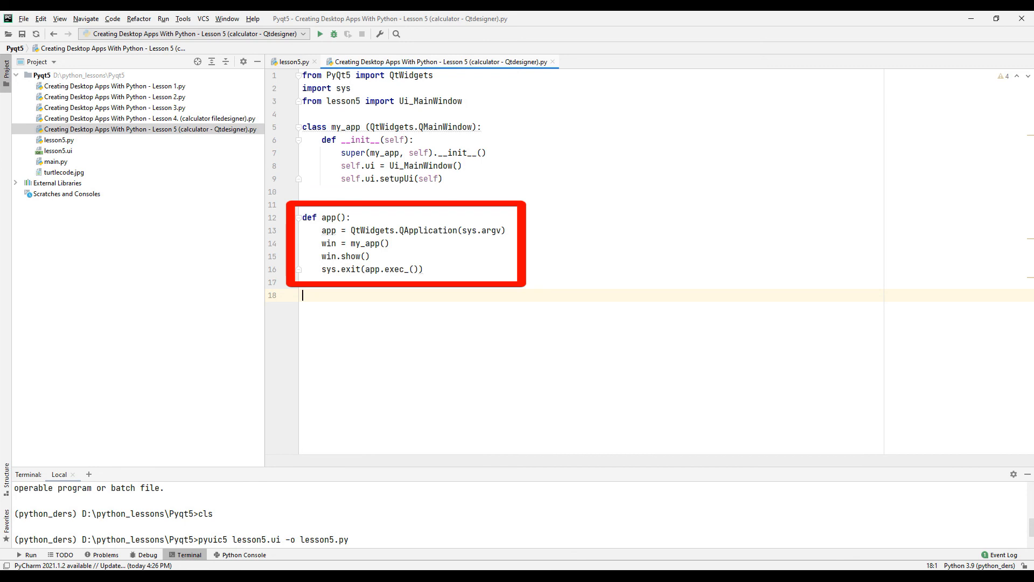
type("app()")
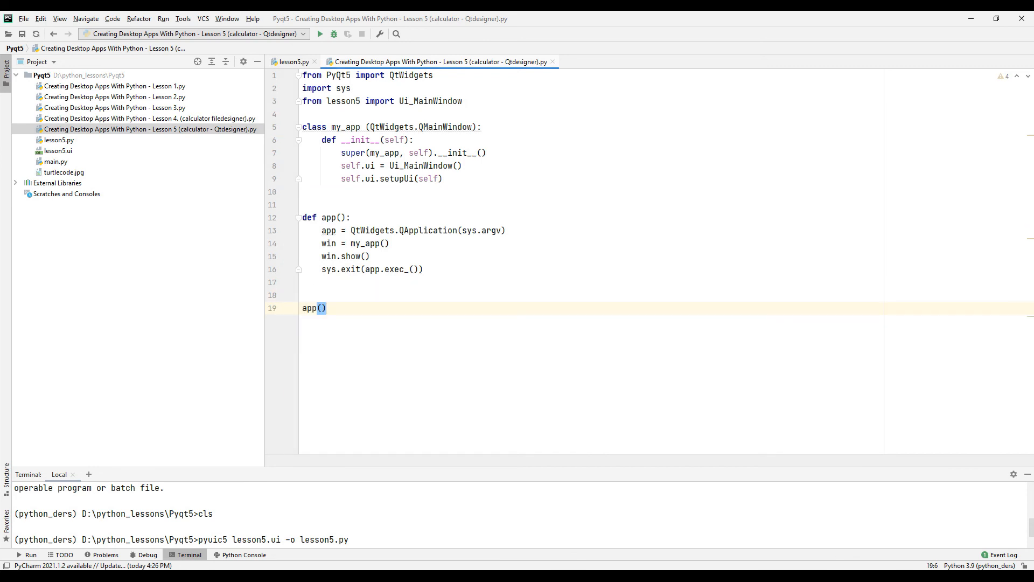
Run the Lesson 5 script to show the calculator window, then close it.
left_click(320, 33)
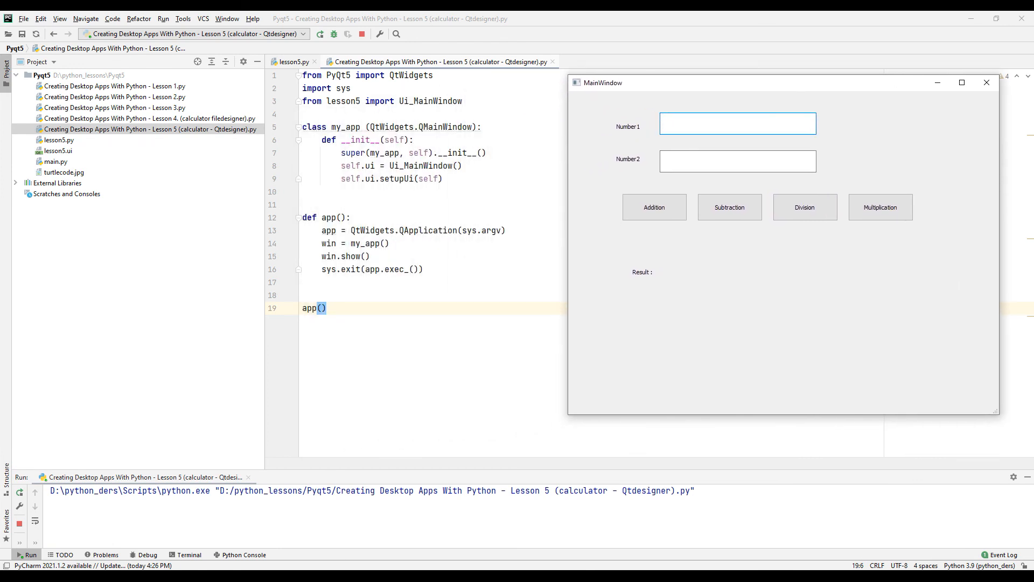
left_click(986, 83)
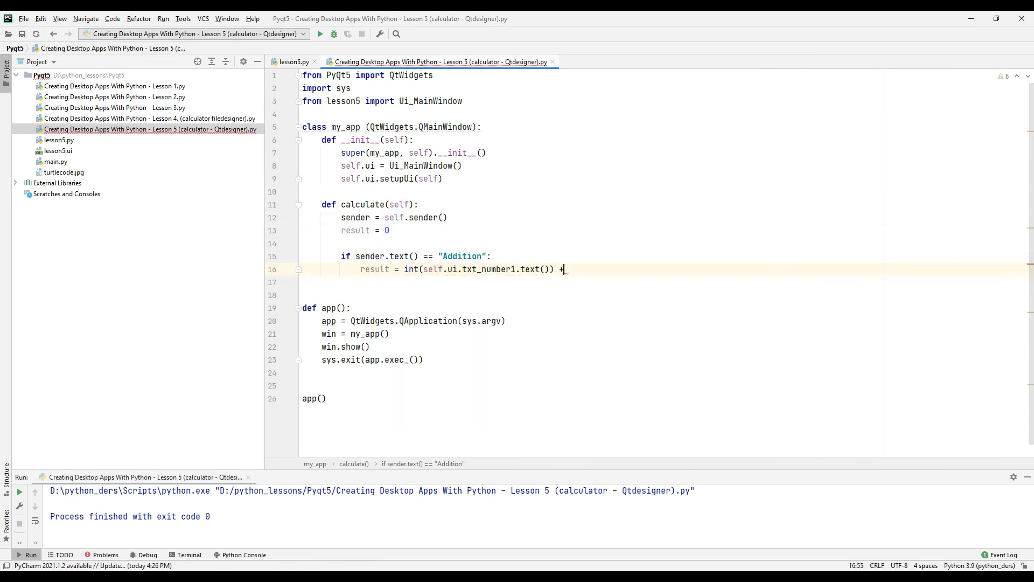
Write the calculate method reading both inputs, setting lbl_result to 'Result :' plus the result, and rerun.
type("int(self.ui.txt_number2.text())")
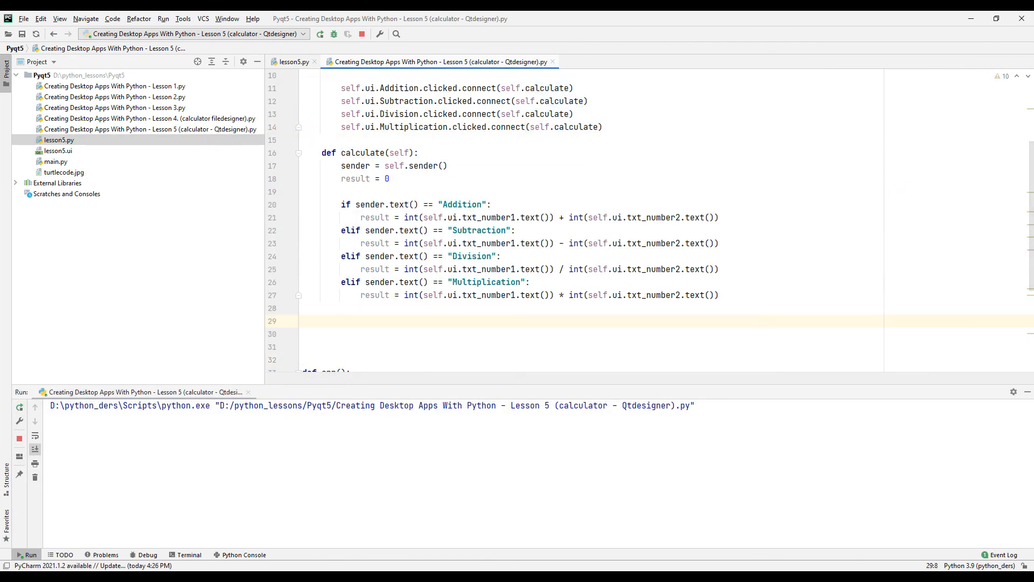
type("self.ui.lbl_result.setText('Result :' + str(result))")
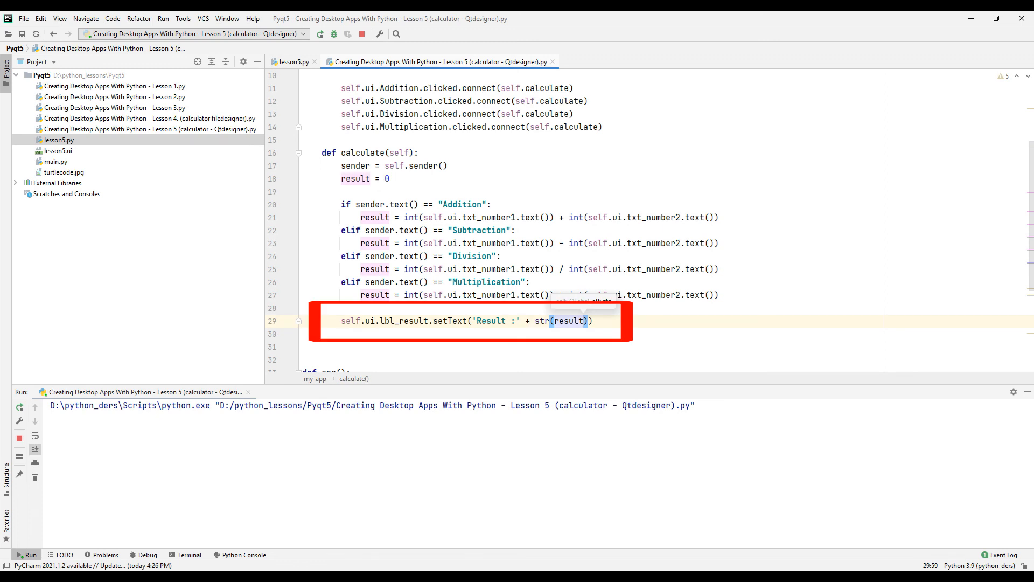
right_click(147, 129)
type("300")
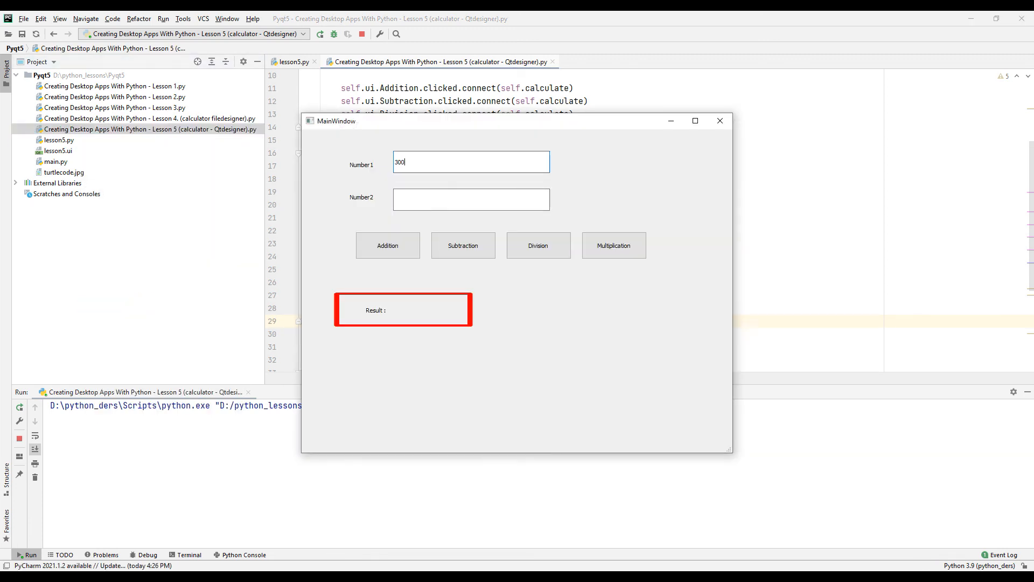
Multiply 300 by 20 in the running calculator to show Result :6000.
left_click(613, 245)
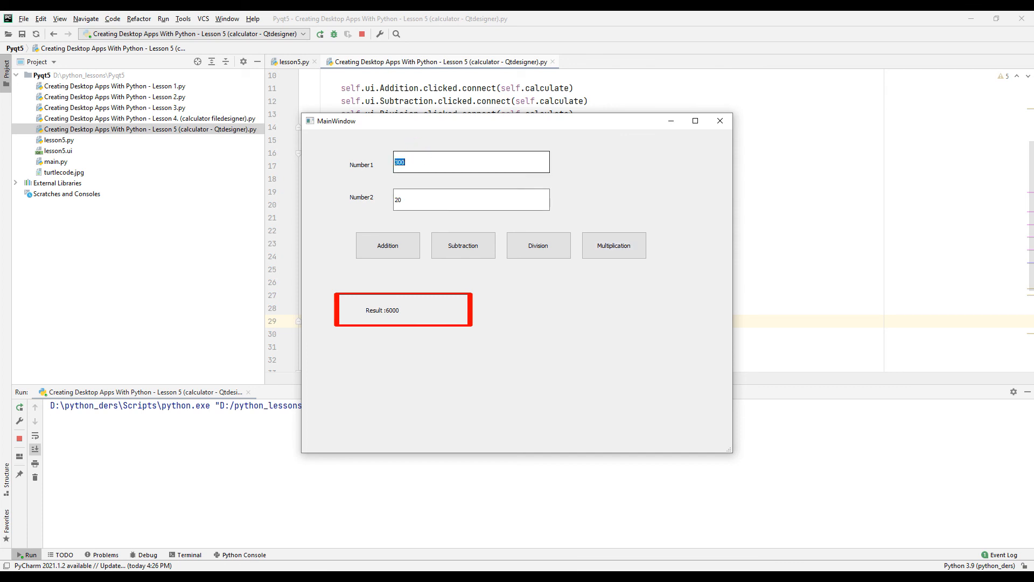